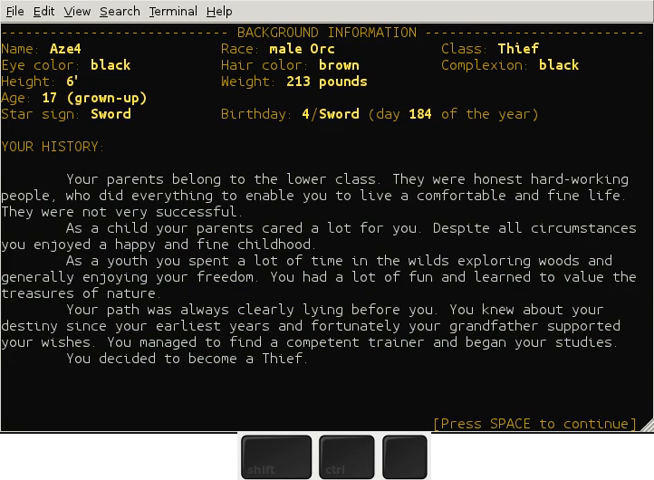
Step: Dismiss the background story and experience table to reach the Personal Equipment screen
key(space)
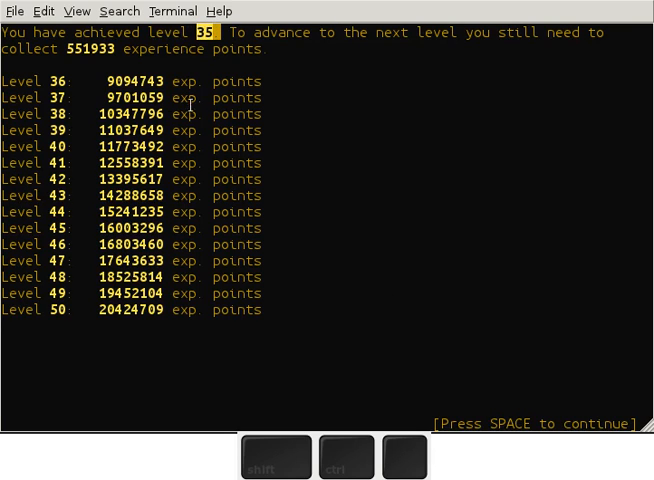
key(space)
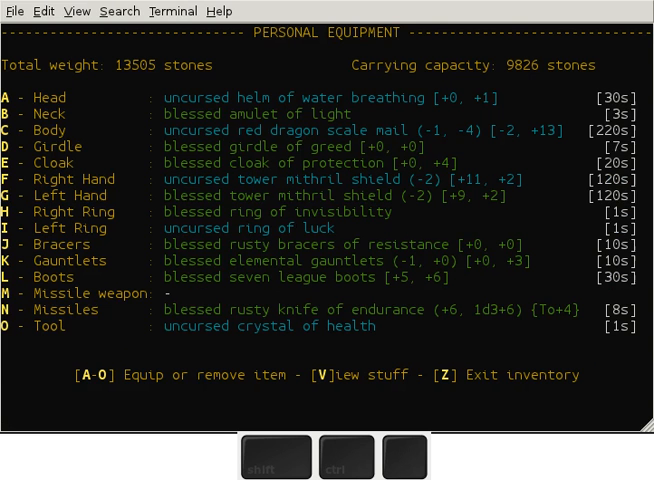
Step: View the carried stuff list and page from helmets and armour toward one-handed weapons
key(v)
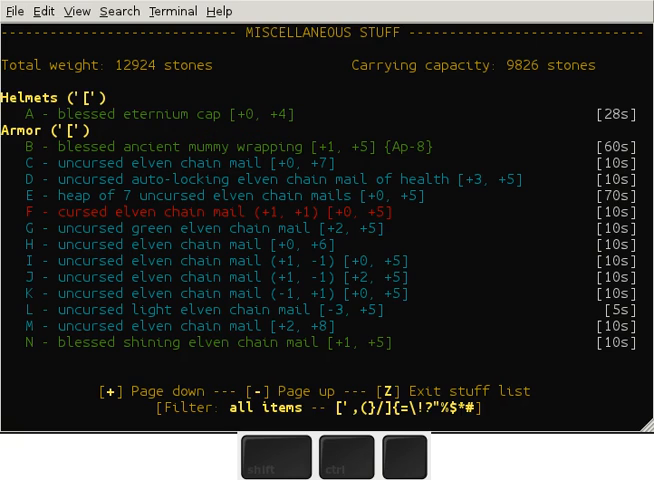
key(shift)
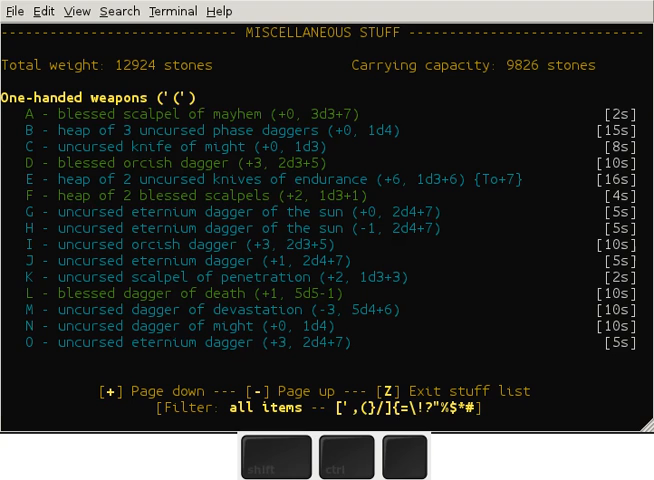
Step: Page past the one-handed weapons to the missiles page of quarrels, arrows and daggers
key(shift)
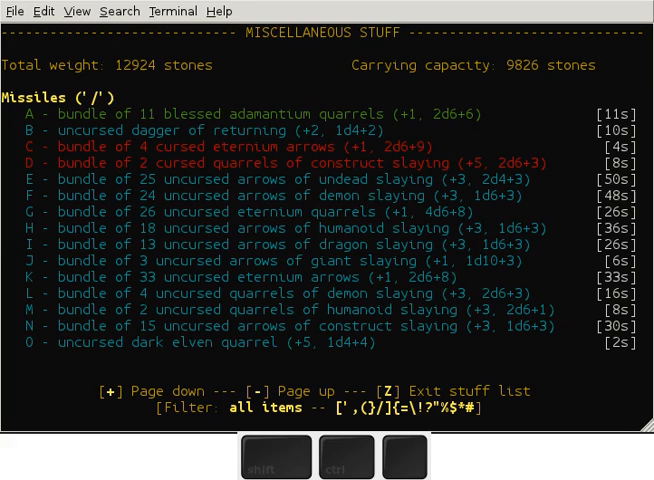
mouse_move(46, 186)
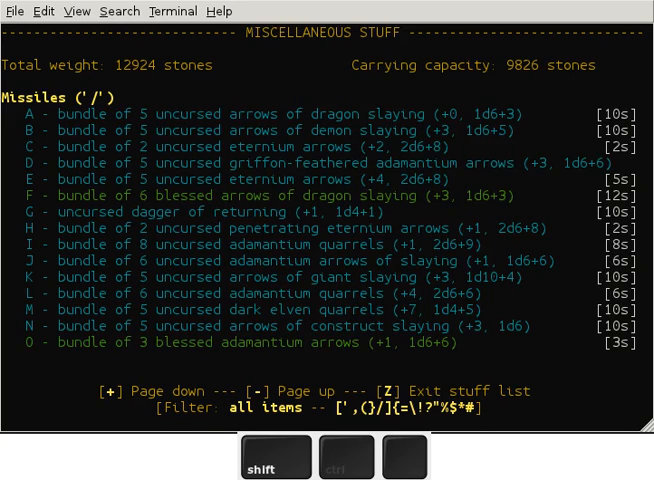
Step: Page past missiles, tools and rings to the first page of wands
key(])
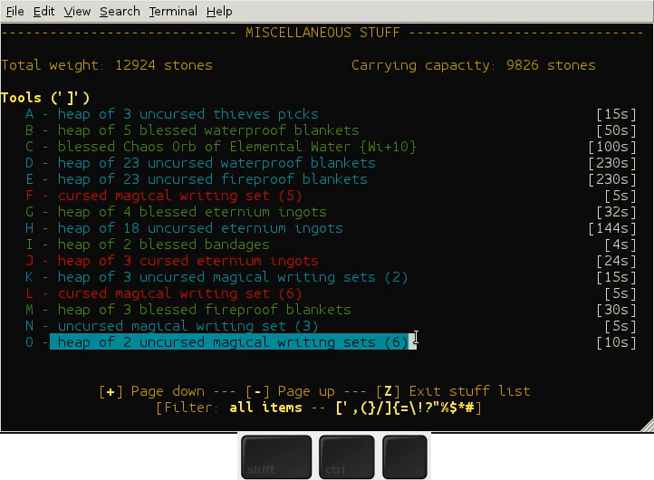
mouse_move(368, 336)
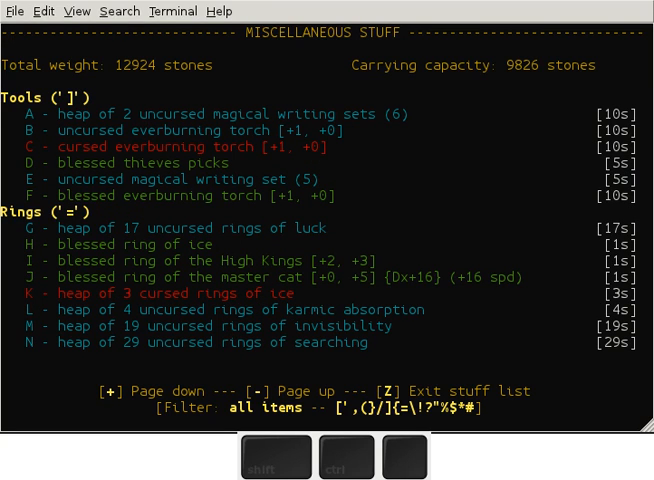
mouse_move(374, 318)
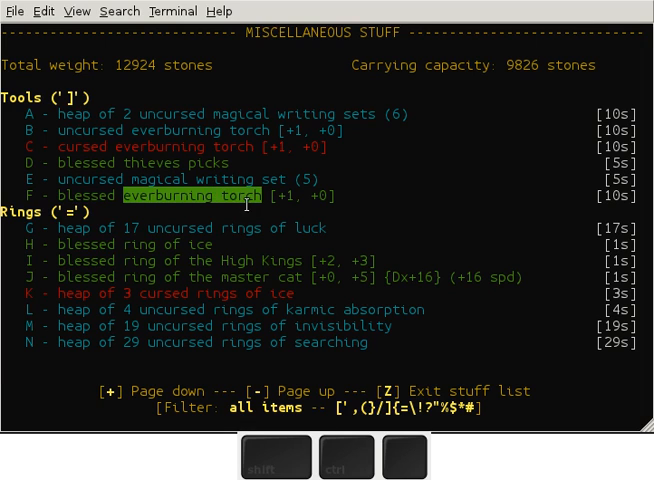
mouse_move(176, 244)
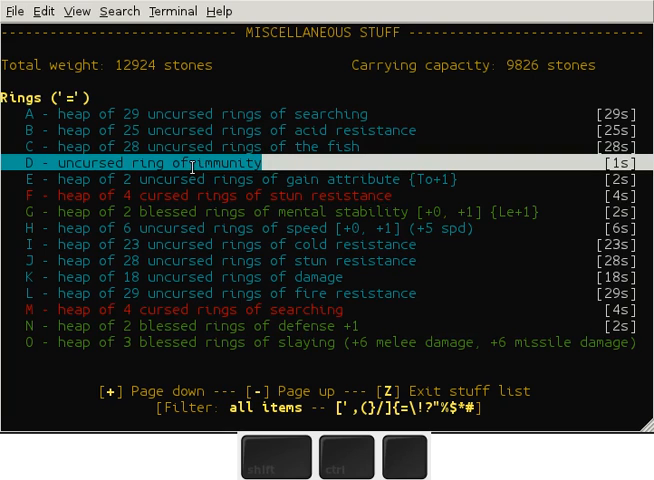
mouse_move(244, 212)
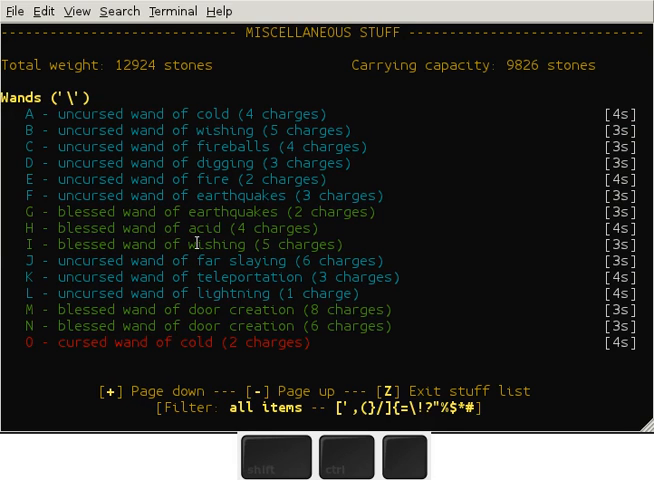
click(180, 244)
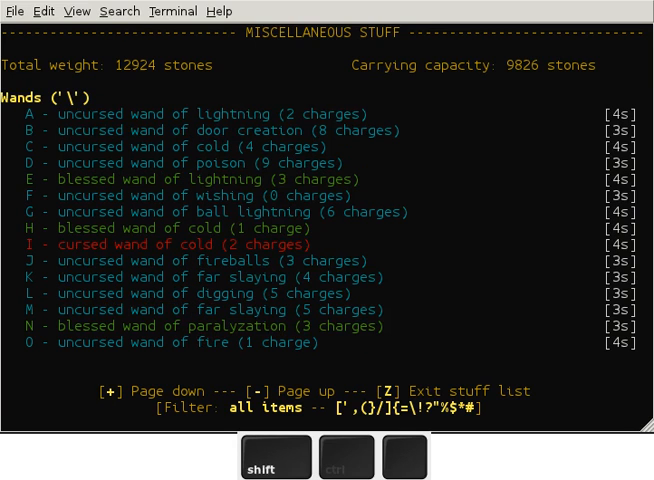
mouse_move(282, 196)
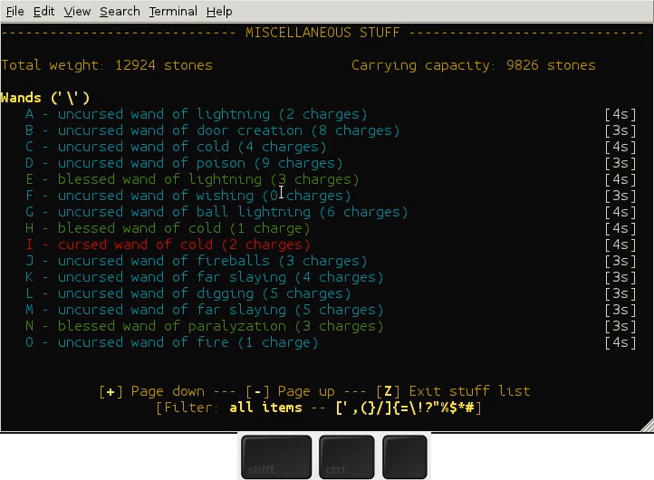
mouse_move(234, 300)
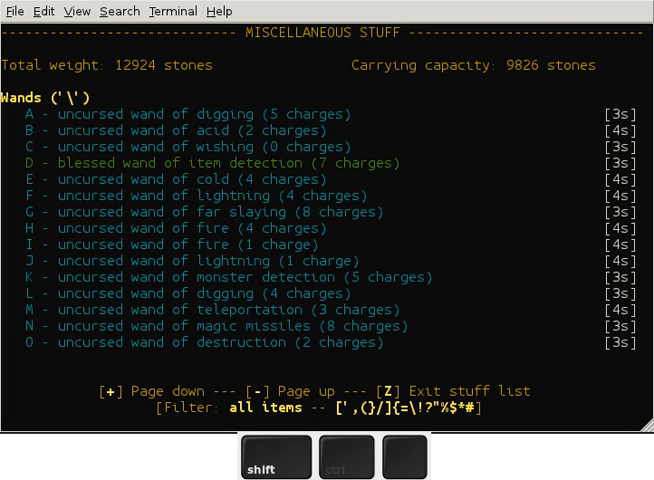
Step: Page through the wands, including poison, wishing and destruction, and return to the map
double_click(218, 146)
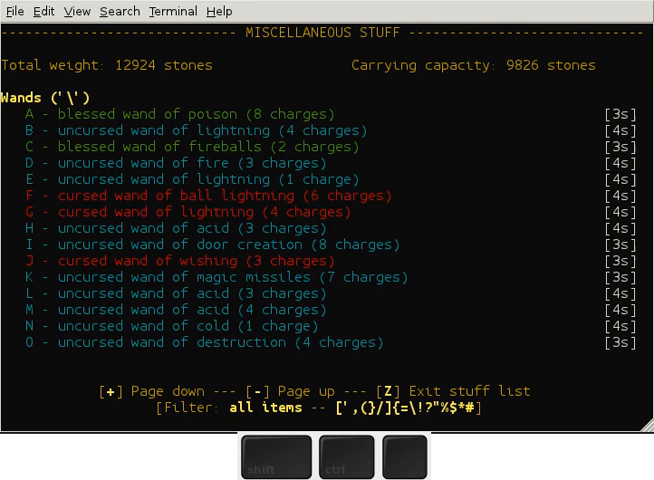
mouse_move(180, 270)
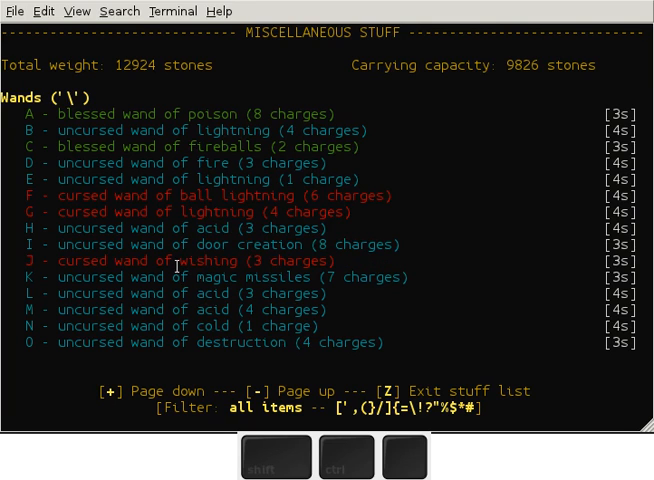
mouse_move(160, 300)
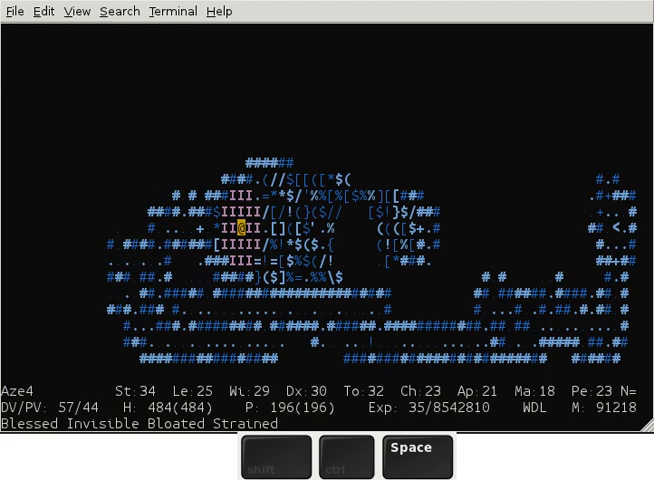
Step: Bring up the pick-up list of floor items showing a helmet and elven chain mails
key(c)
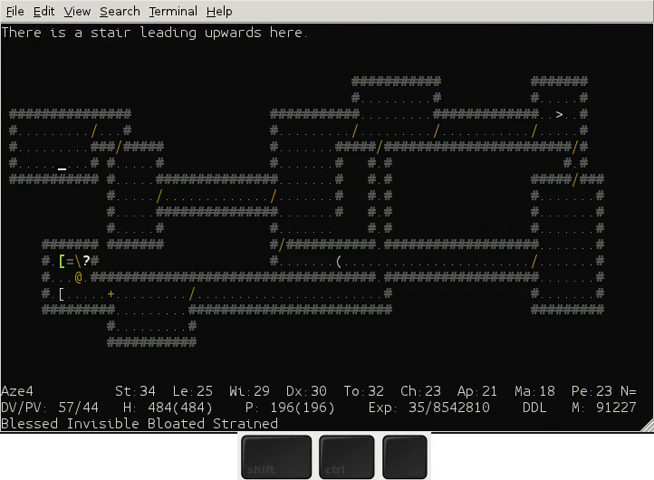
key(D)
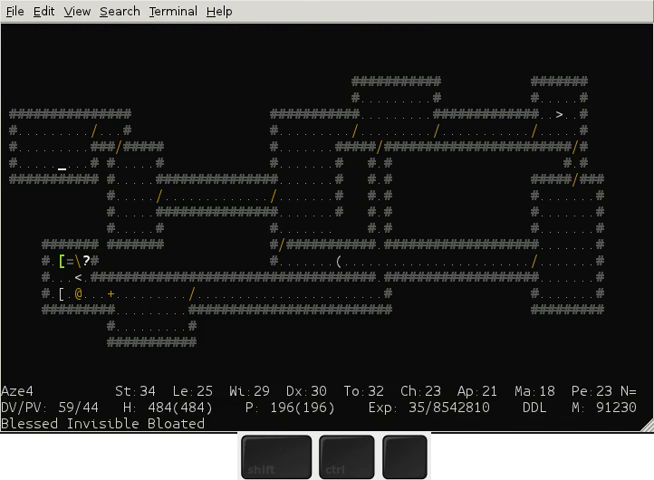
key(,)
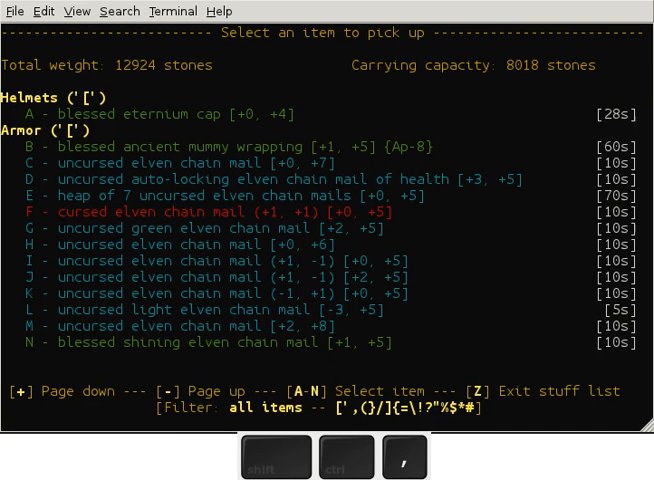
Step: Dip the 9 uncursed scrolls of repair into unholy water, then bring up the read list
key(A)
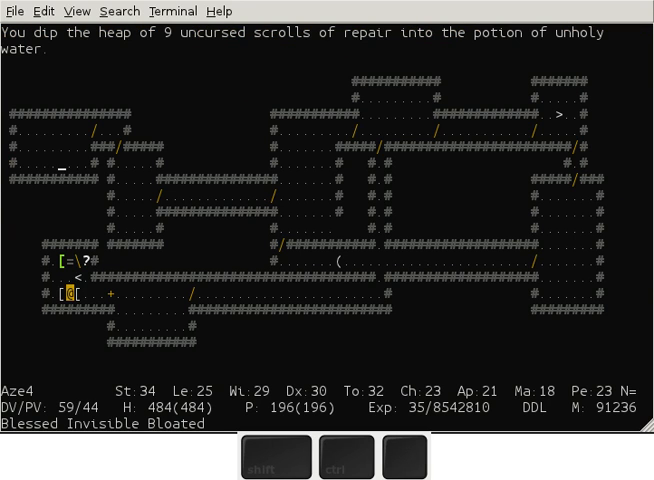
key(r)
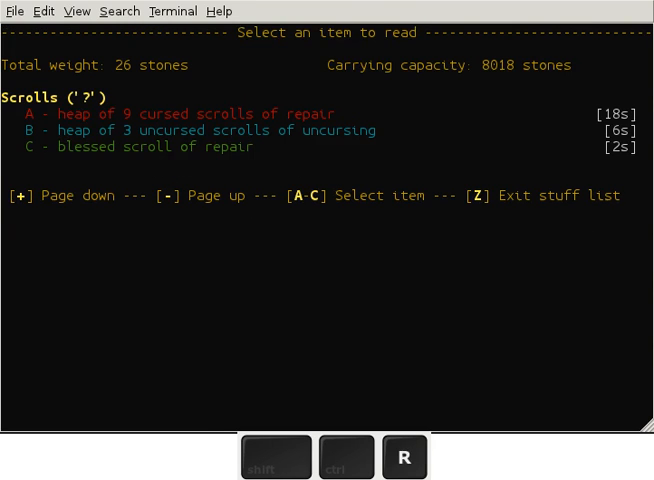
Step: Read one cursed scroll of repair, leaving 8, and list the items it can repair
key(r)
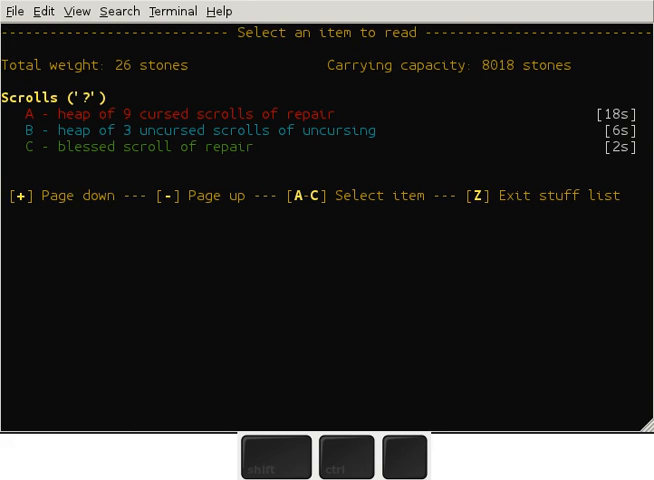
key(z)
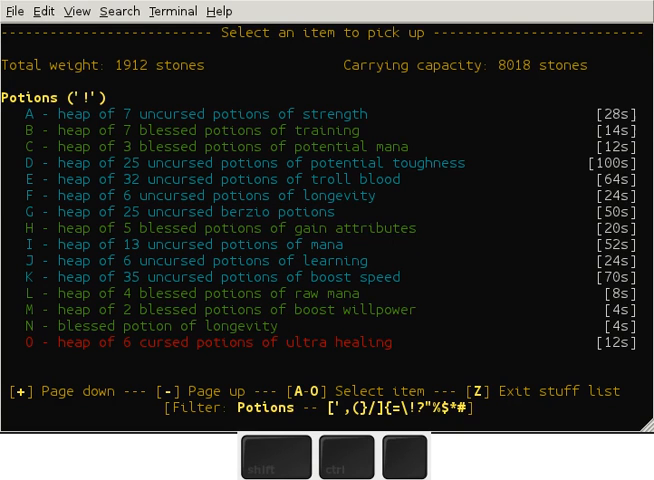
key(H)
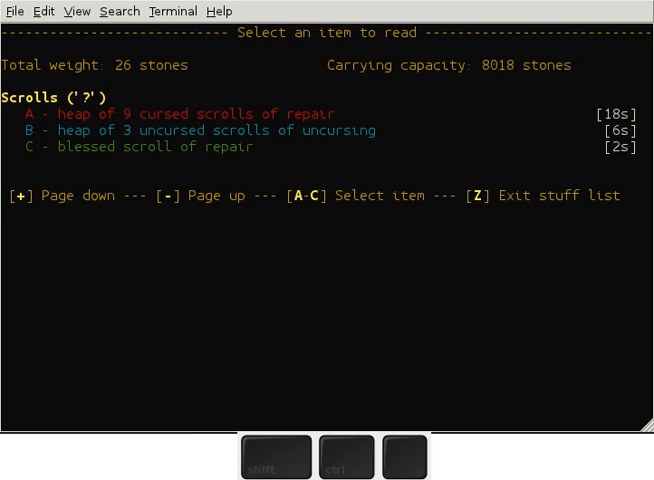
key(v)
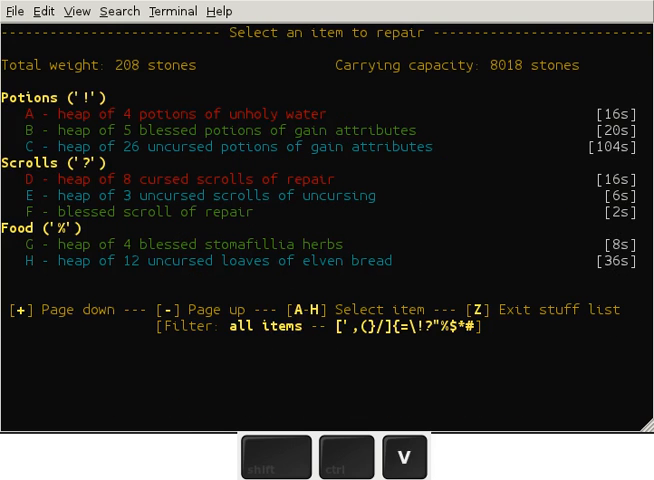
key(v)
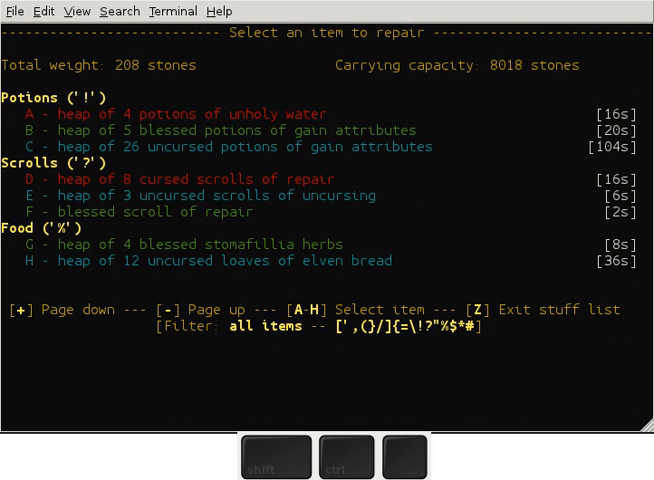